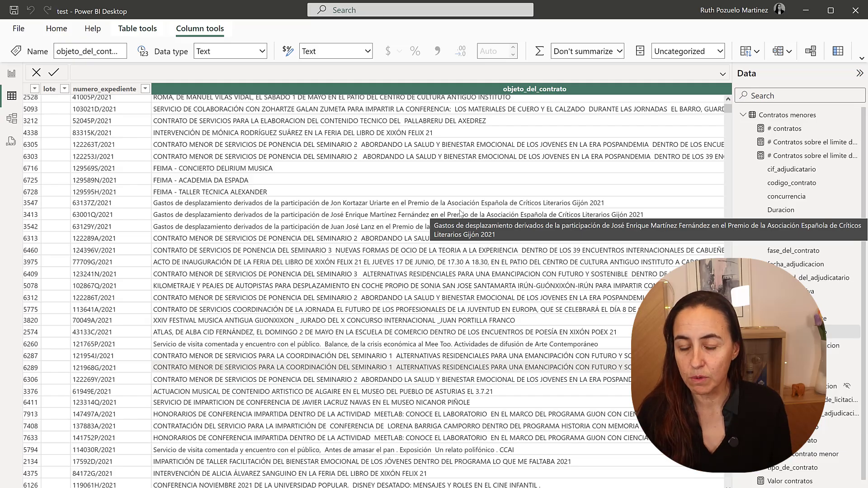
mouse_move(296, 290)
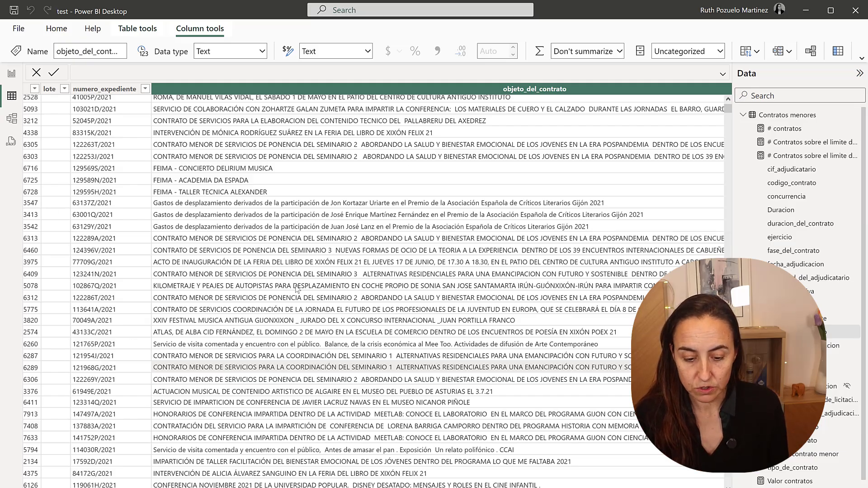
Step: Scroll through the notebook code and clear the emphasis on the scikit-learn import lines
scroll("down", 3)
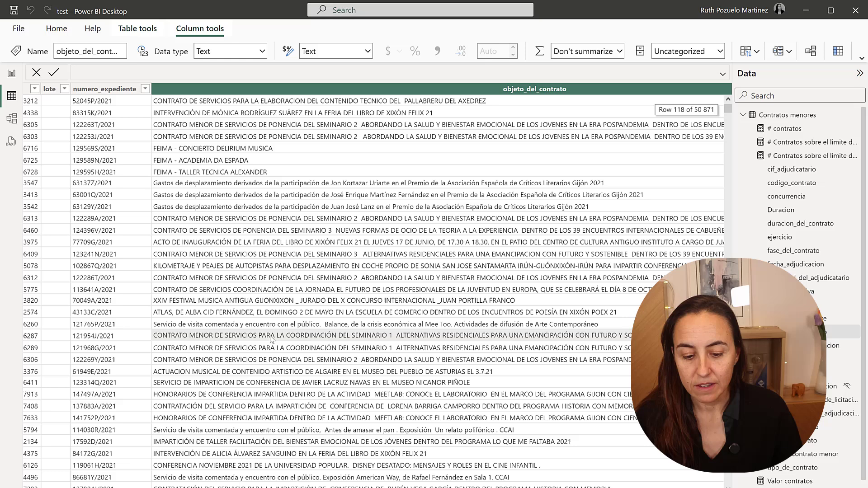
scroll("down", 3)
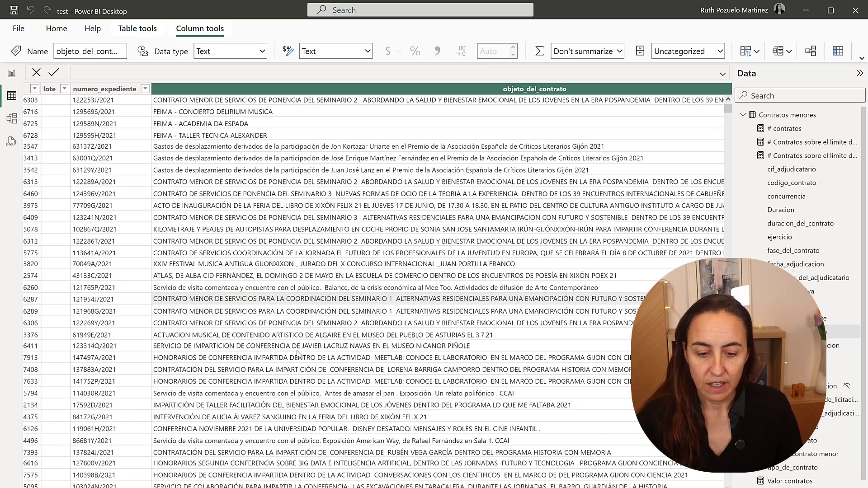
scroll("down", 3)
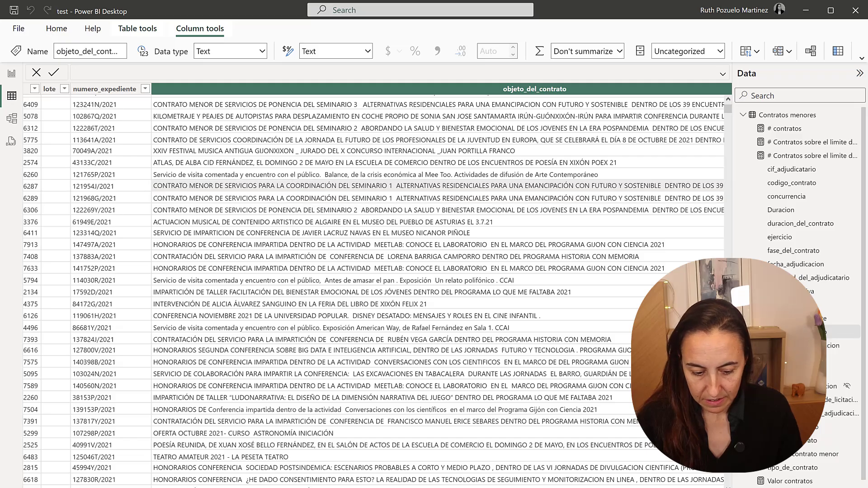
scroll("right", 3)
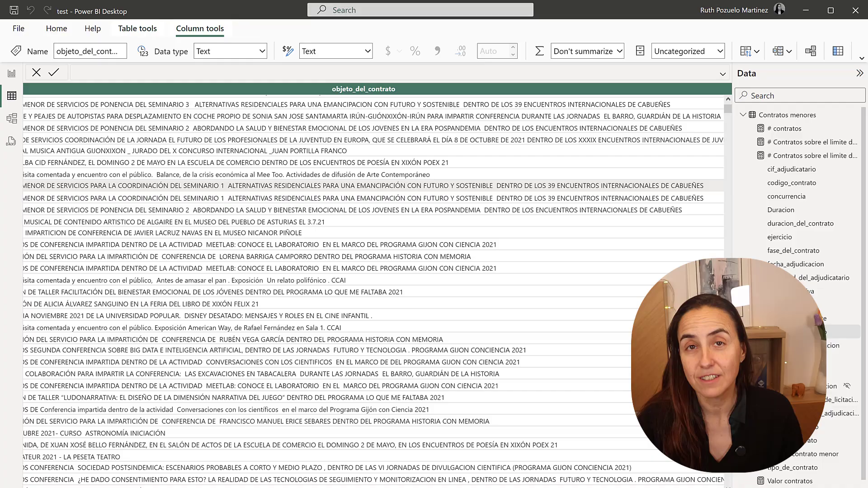
scroll("right", 3)
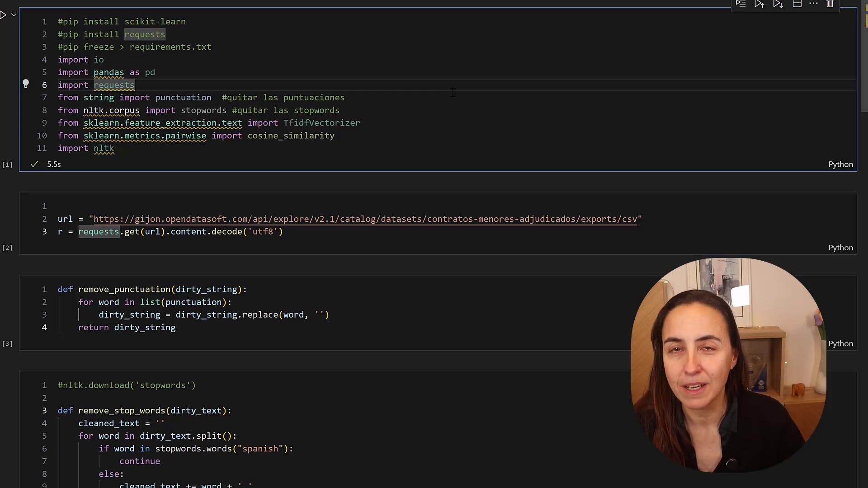
mouse_move(486, 75)
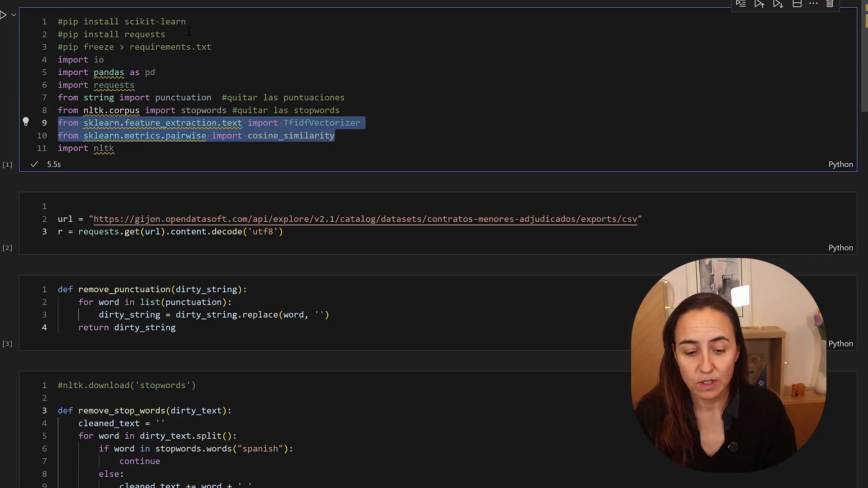
left_click(161, 34)
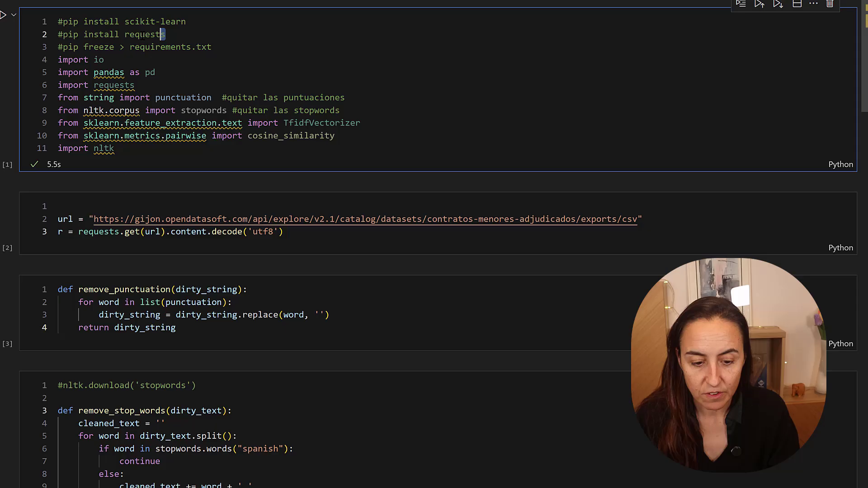
Step: Highlight the X sample matrix and the X and Y values in the example
scroll("down", 3)
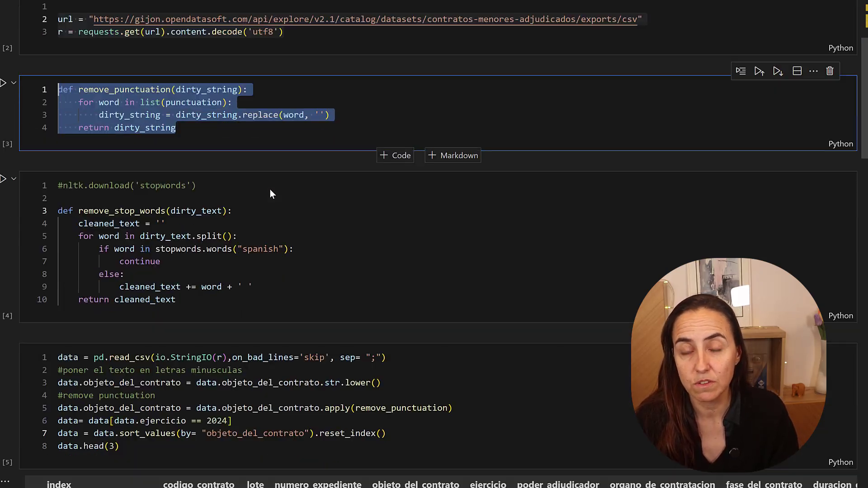
scroll("down", 3)
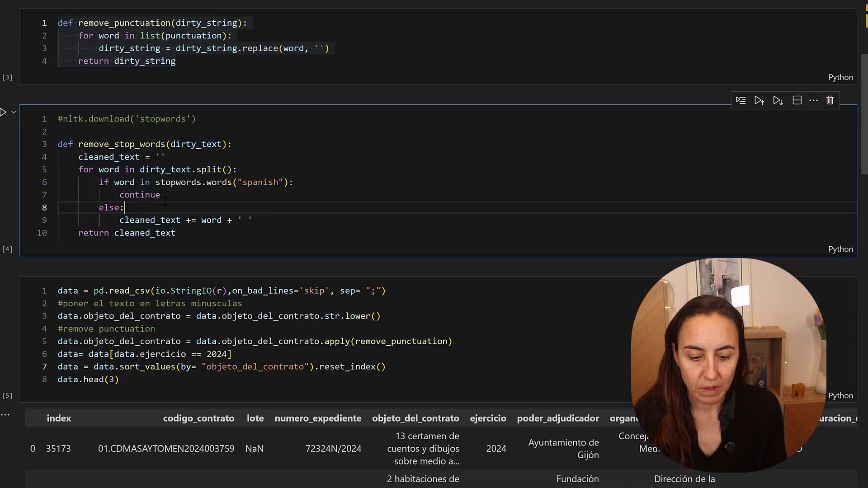
scroll("down", 3)
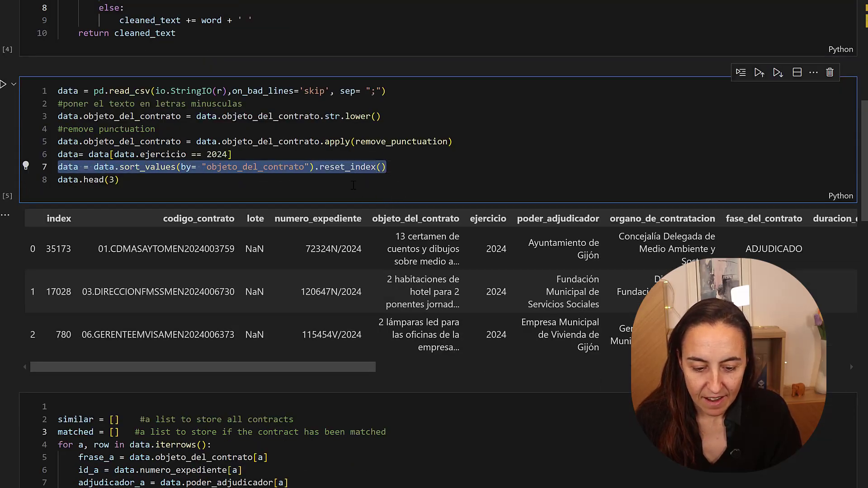
scroll("down", 3)
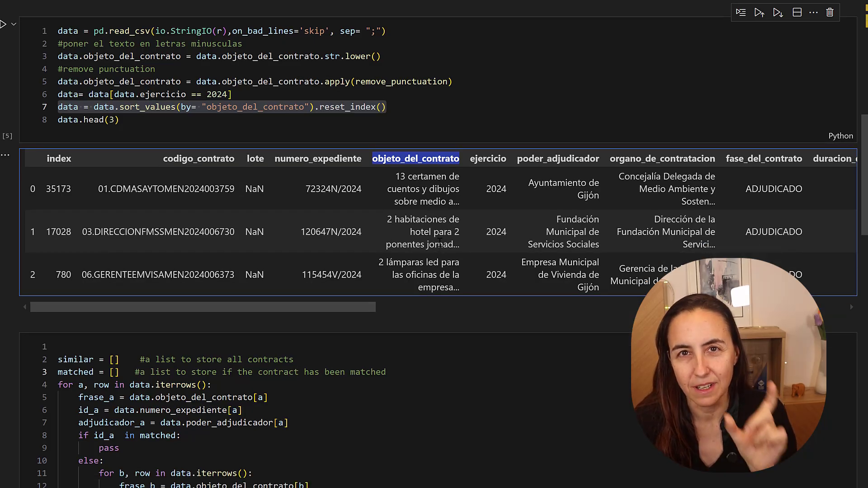
scroll("down", 3)
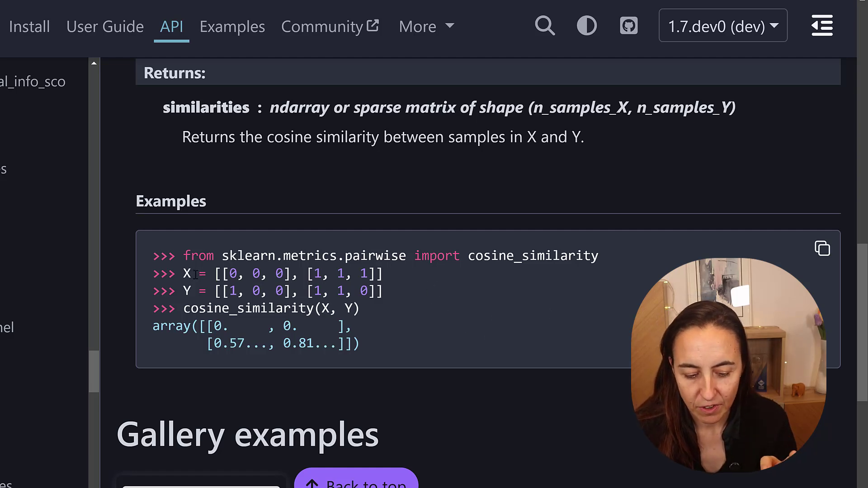
double_click(265, 274)
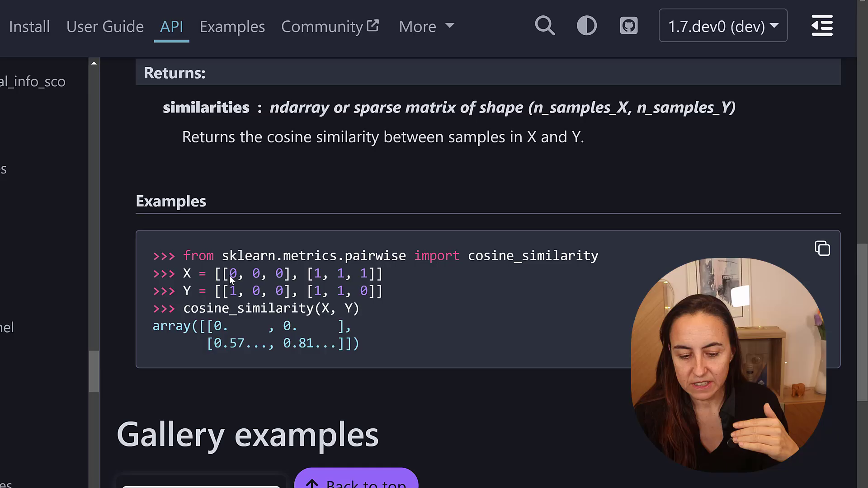
left_click_drag(230, 274, 264, 273)
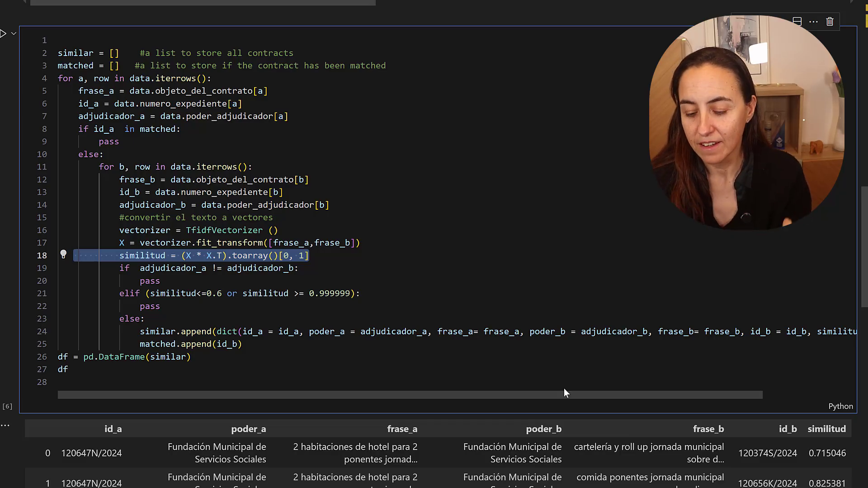
Step: Highlight the similarity threshold condition in the code
scroll("down", 3)
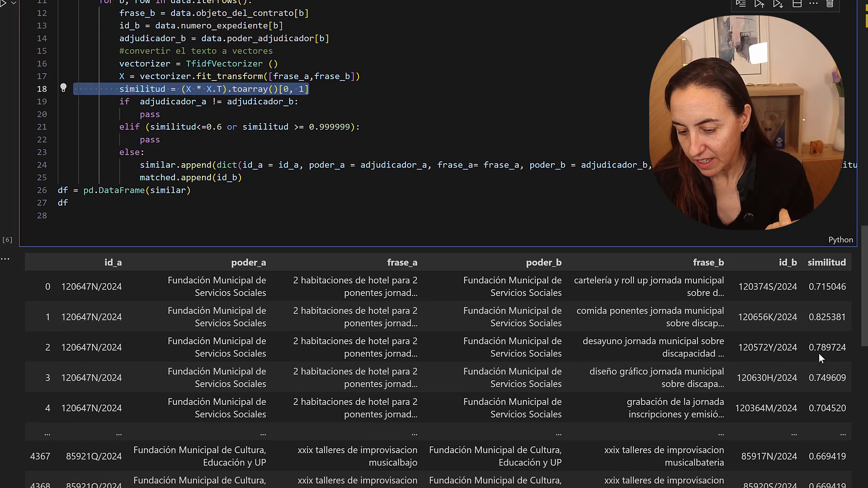
mouse_move(828, 372)
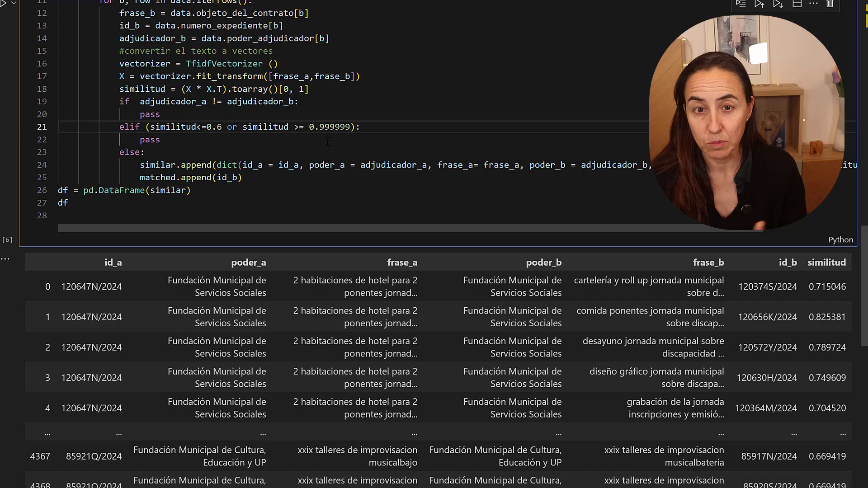
left_click_drag(245, 127, 359, 127)
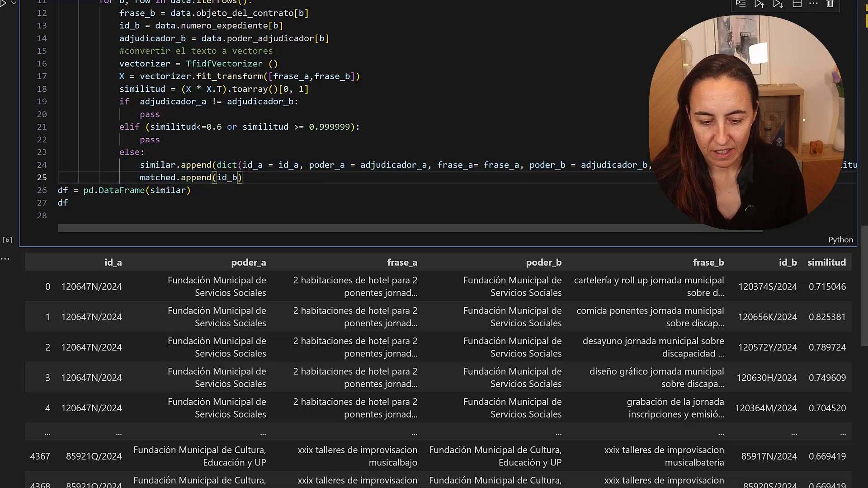
scroll("down", 3)
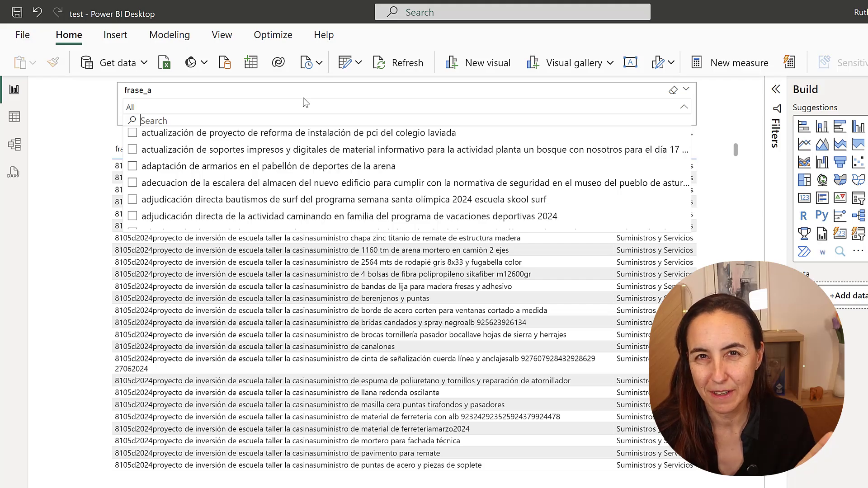
mouse_move(382, 95)
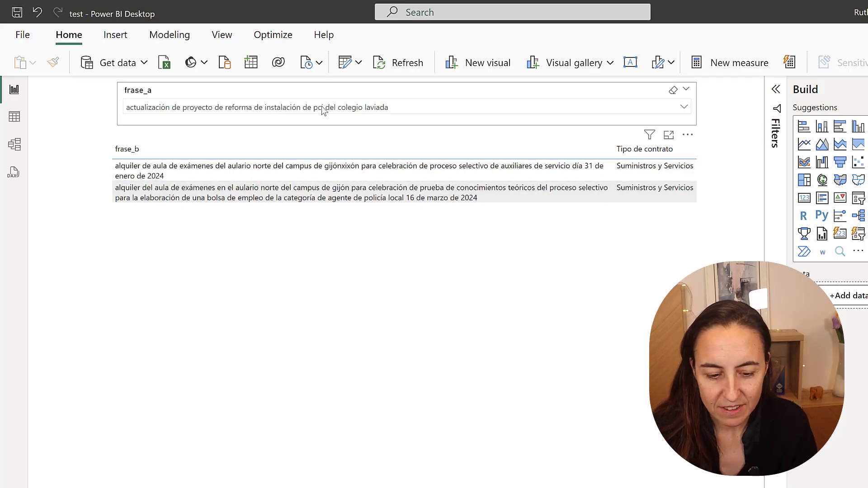
Step: Filter the frase_a slicer to the April 2024 scaffolding rental contract at taller la casina
left_click(685, 107)
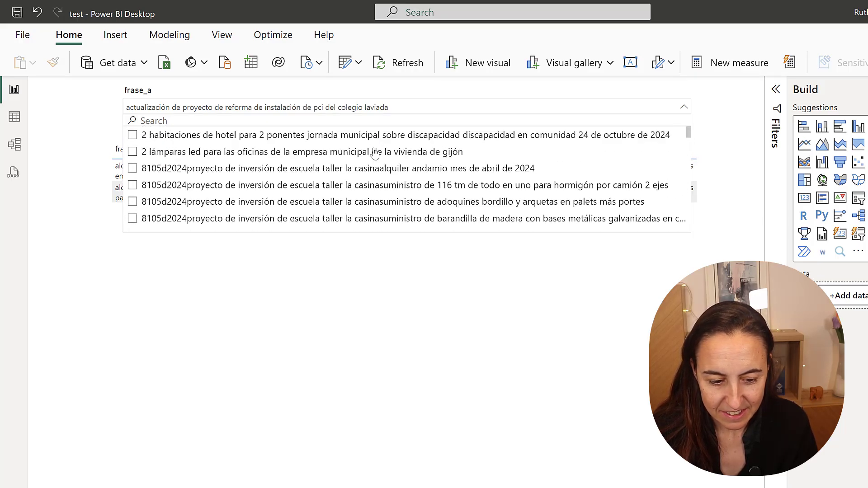
left_click(358, 168)
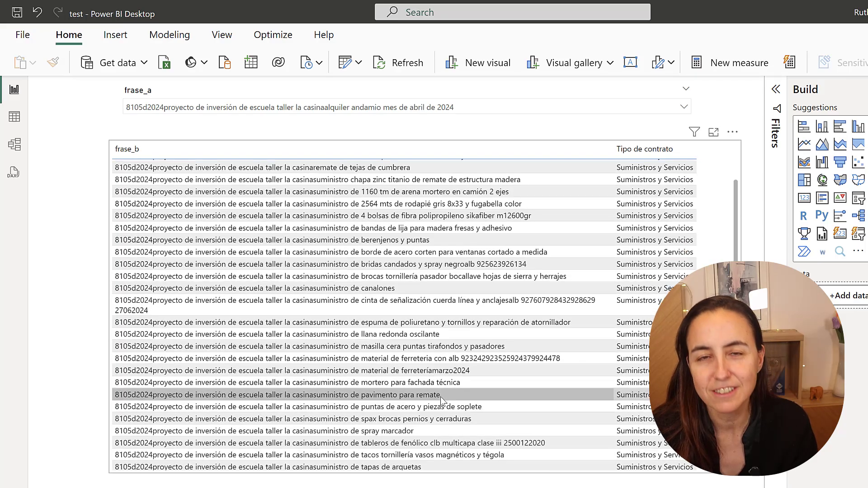
scroll("down", 3)
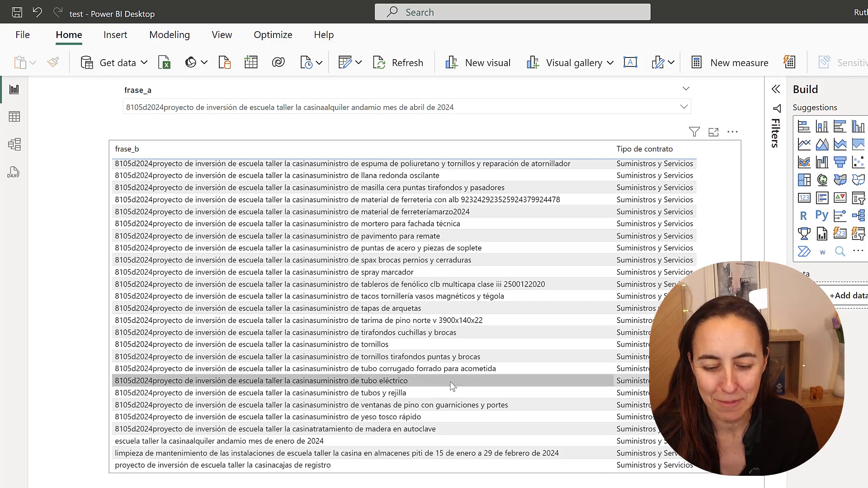